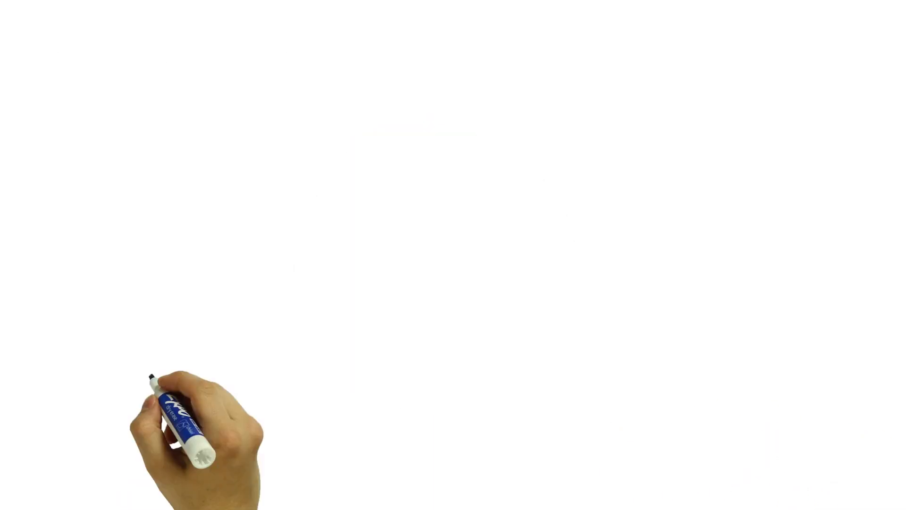
{"action": "type", "text": "Superoxide dismutase 1 (S"}
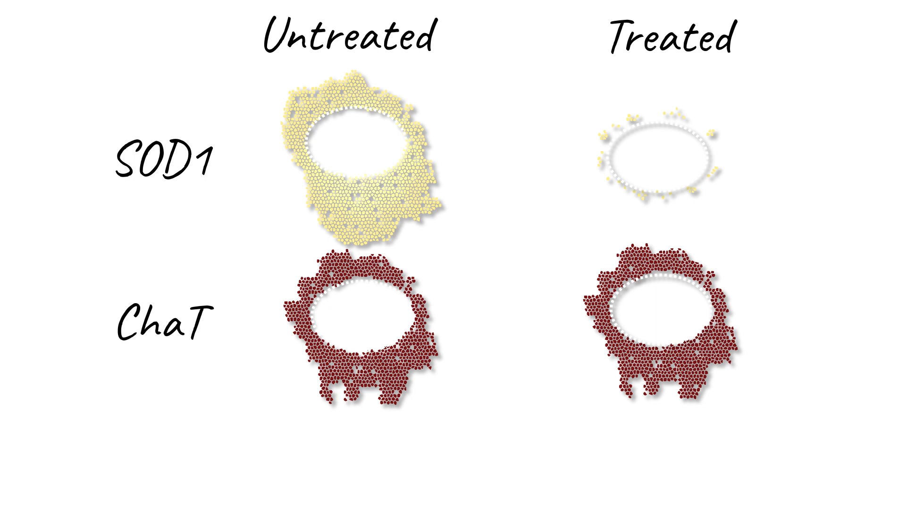
{"action": "type", "text": "Successful gene transfer into spinal cord"}
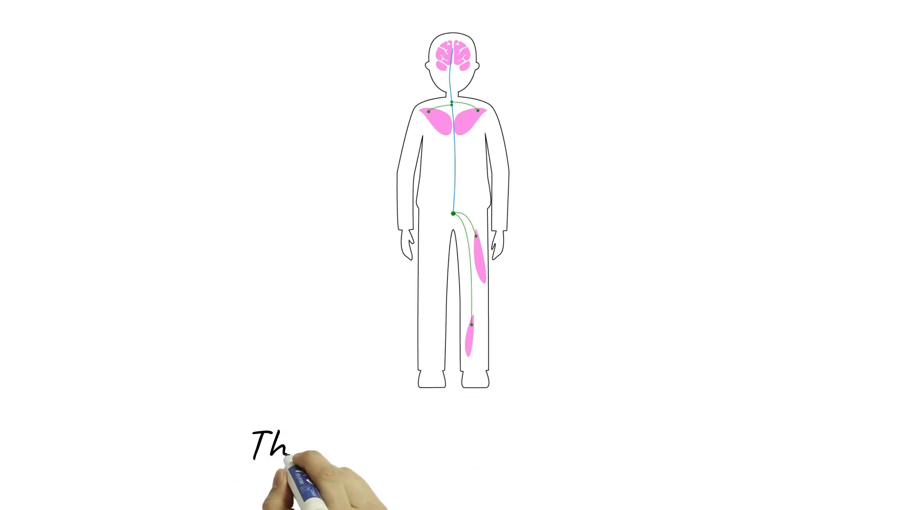
{"action": "type", "text": "The future of ALS treatment"}
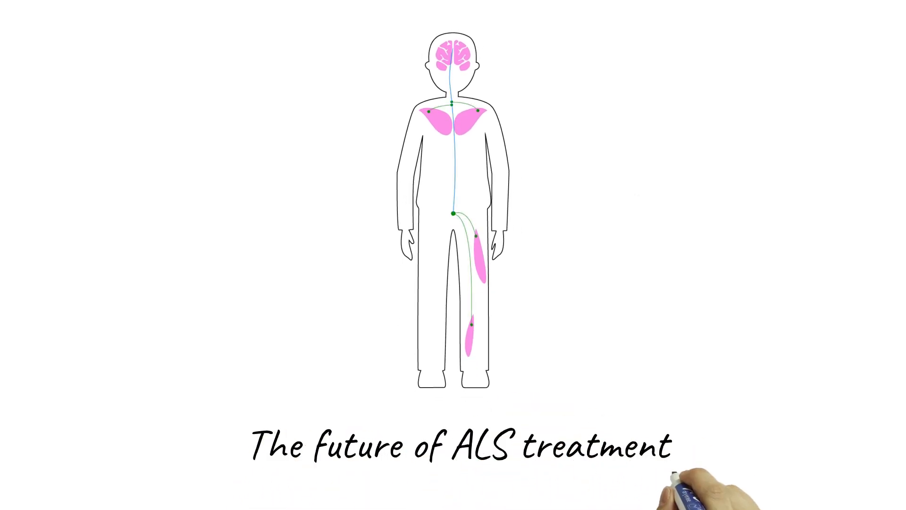